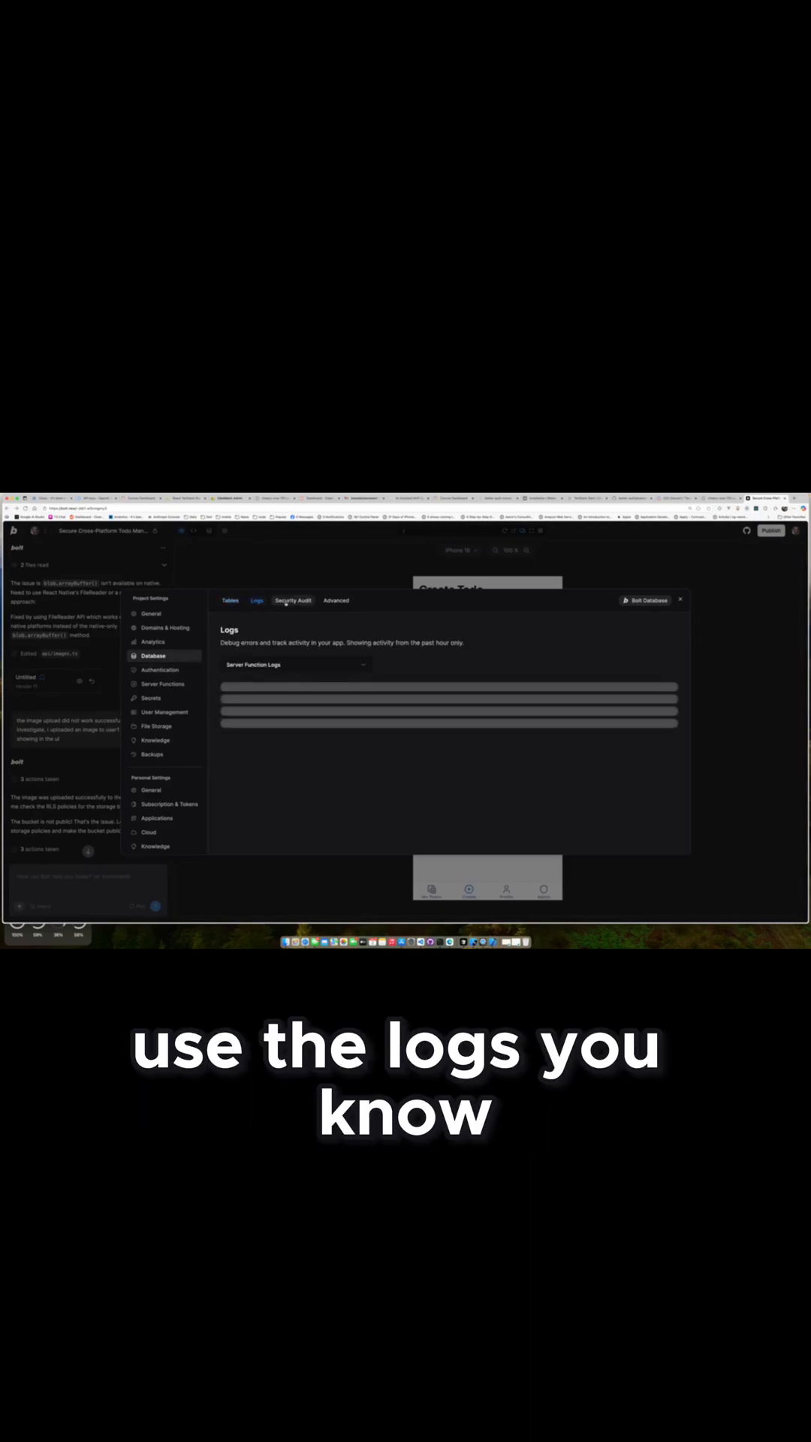
Switch from the logs to the Tables view, then show the deployed Server Functions overview.
click(228, 599)
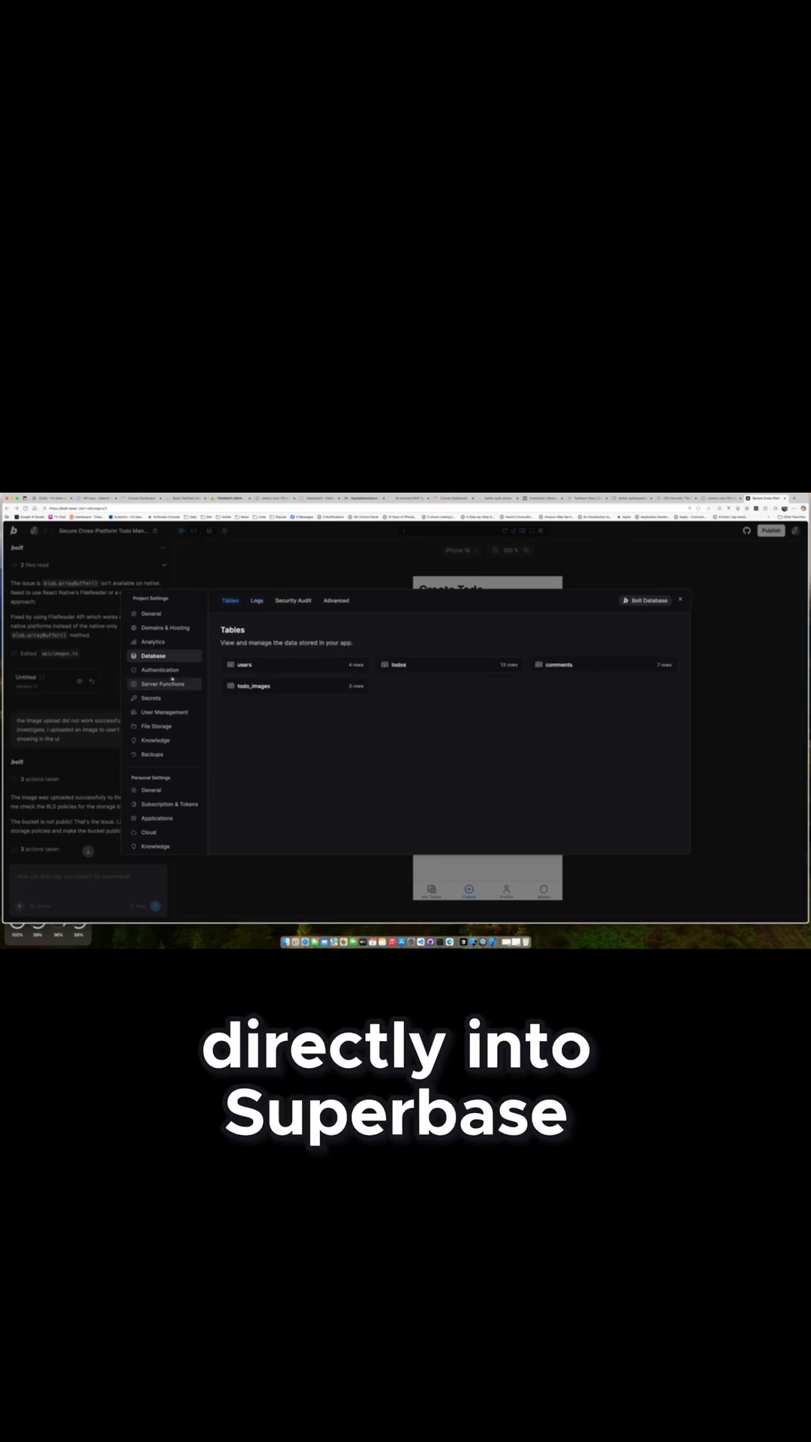
click(163, 684)
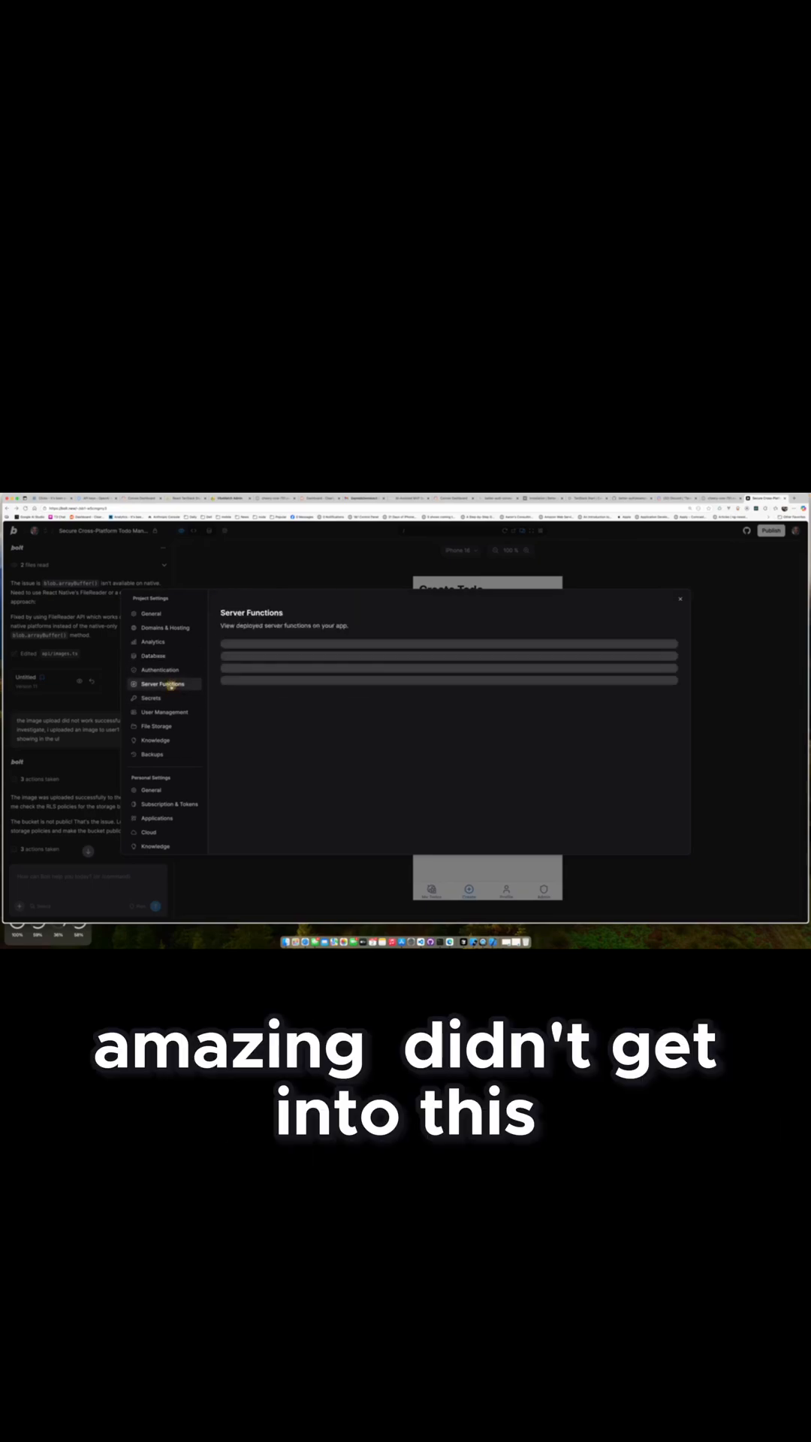
Show the Authentication page with sign-up toggles and the email sign-in method.
click(161, 670)
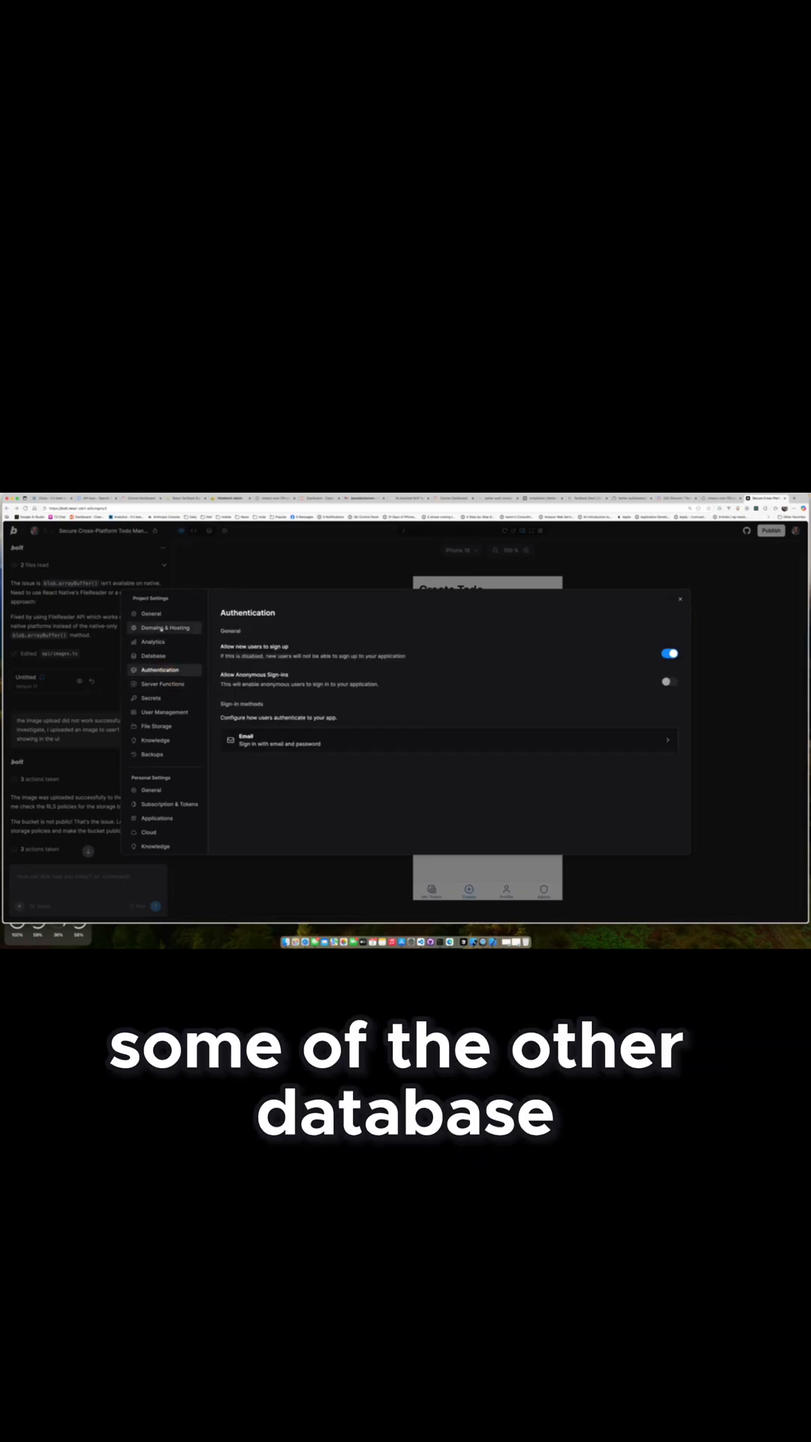